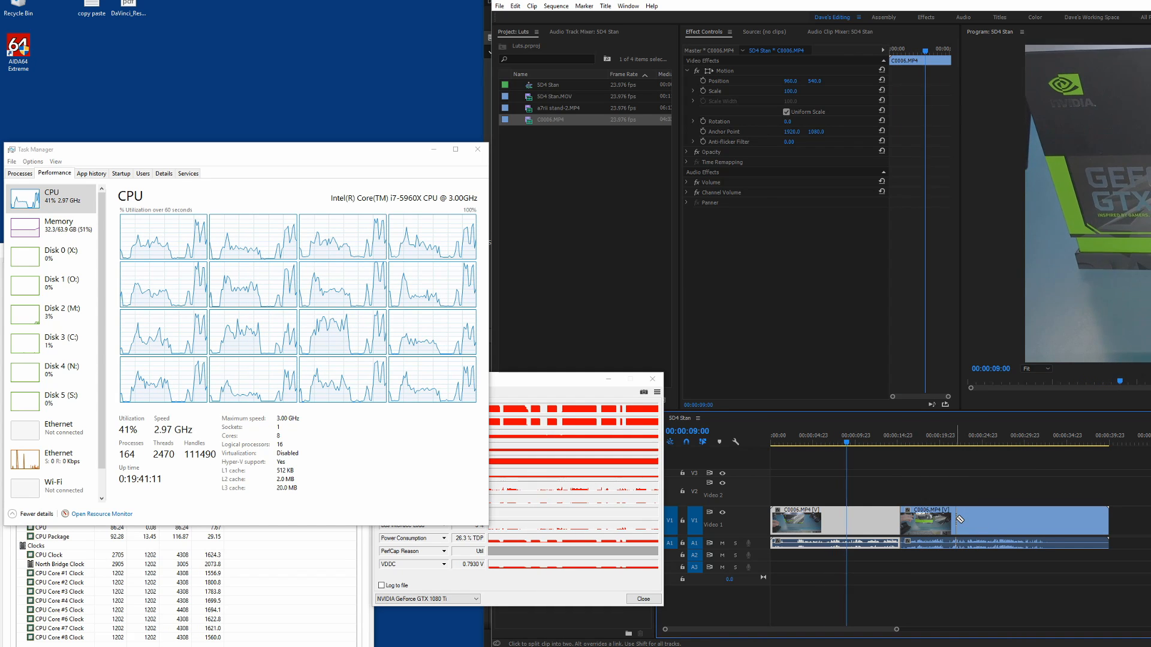
- Razor-cut the C0006 clip on V1 at two more points along the timeline
left_click(965, 434)
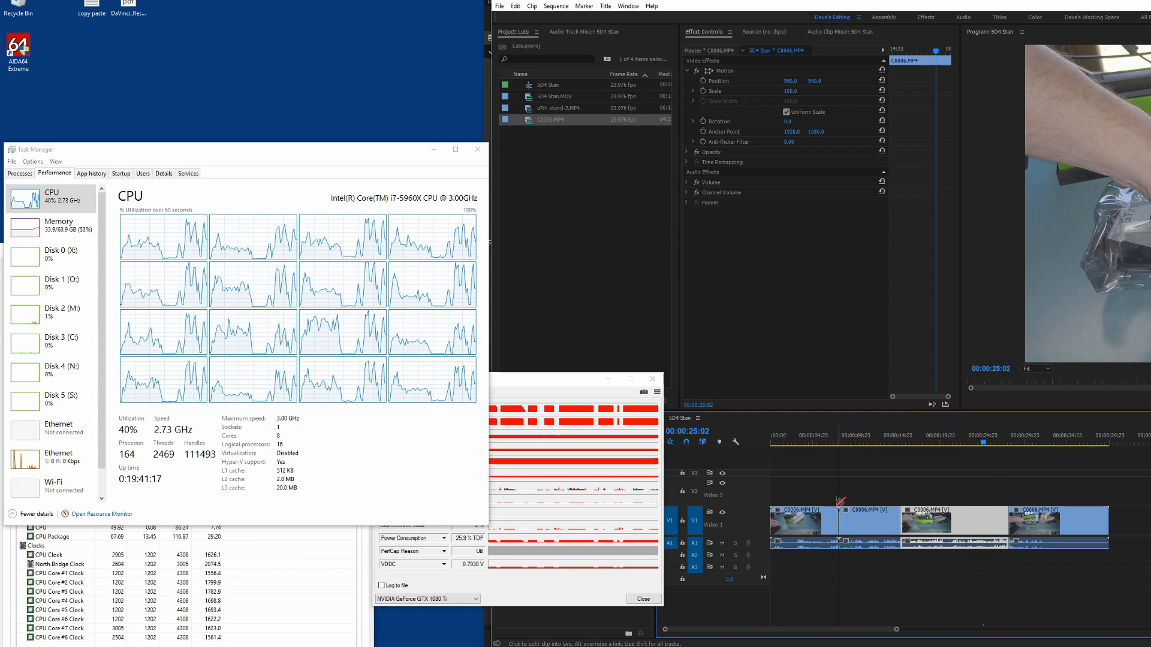
left_click(803, 434)
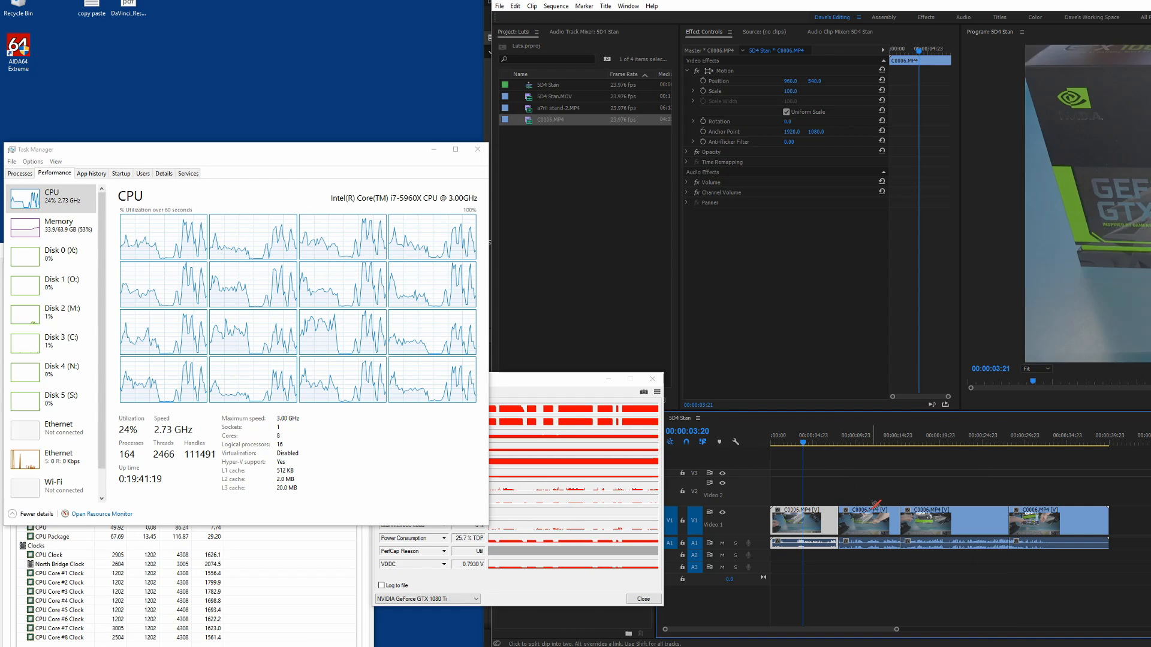